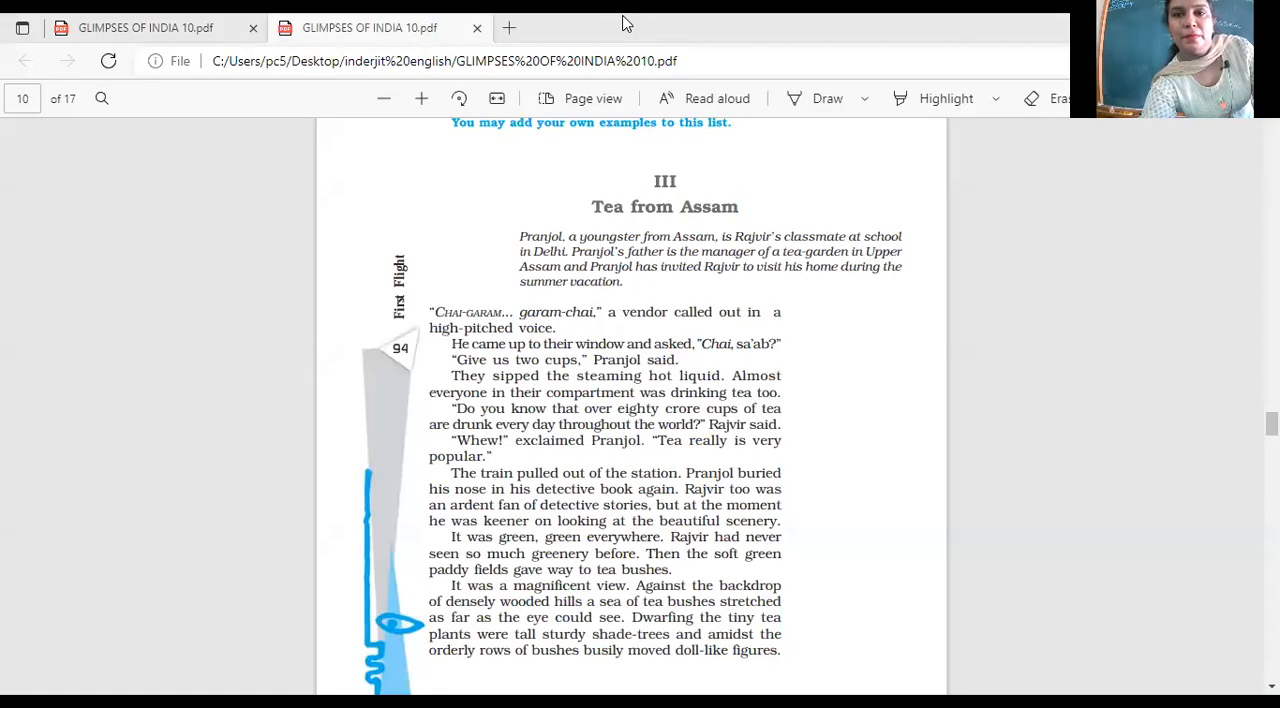
mouse_move(790, 190)
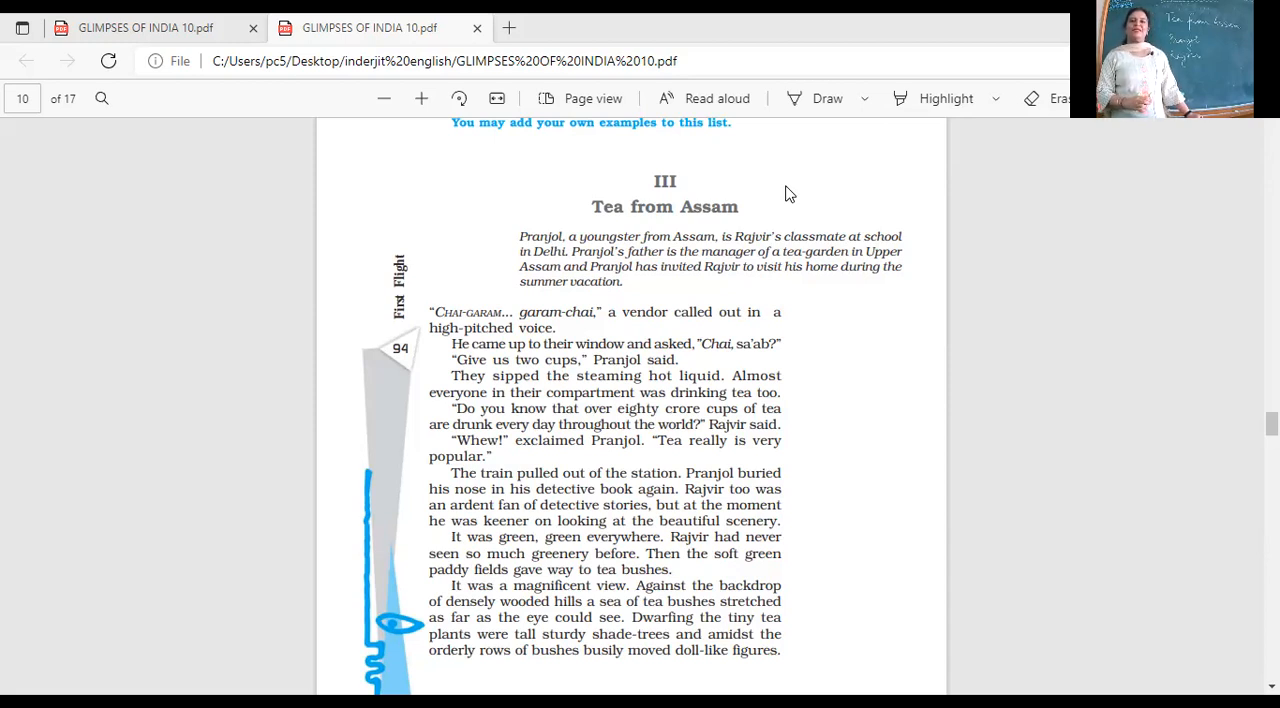
mouse_move(668, 60)
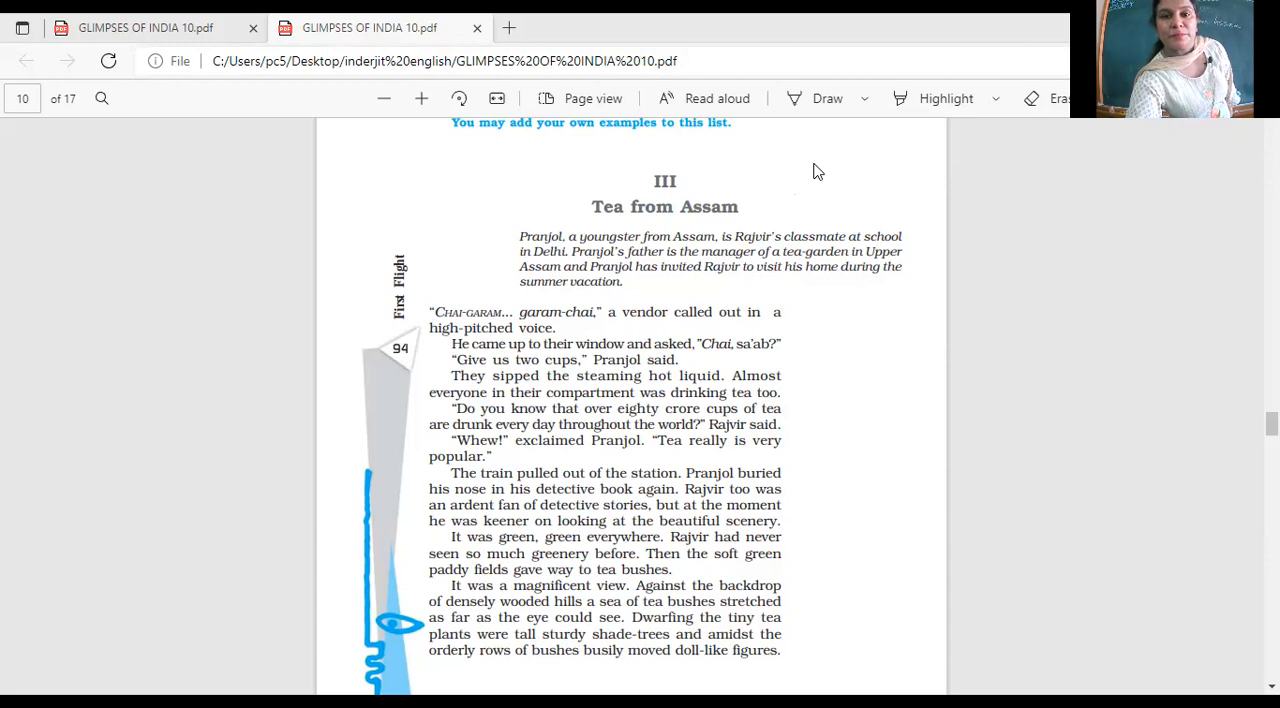
scroll("down", 3)
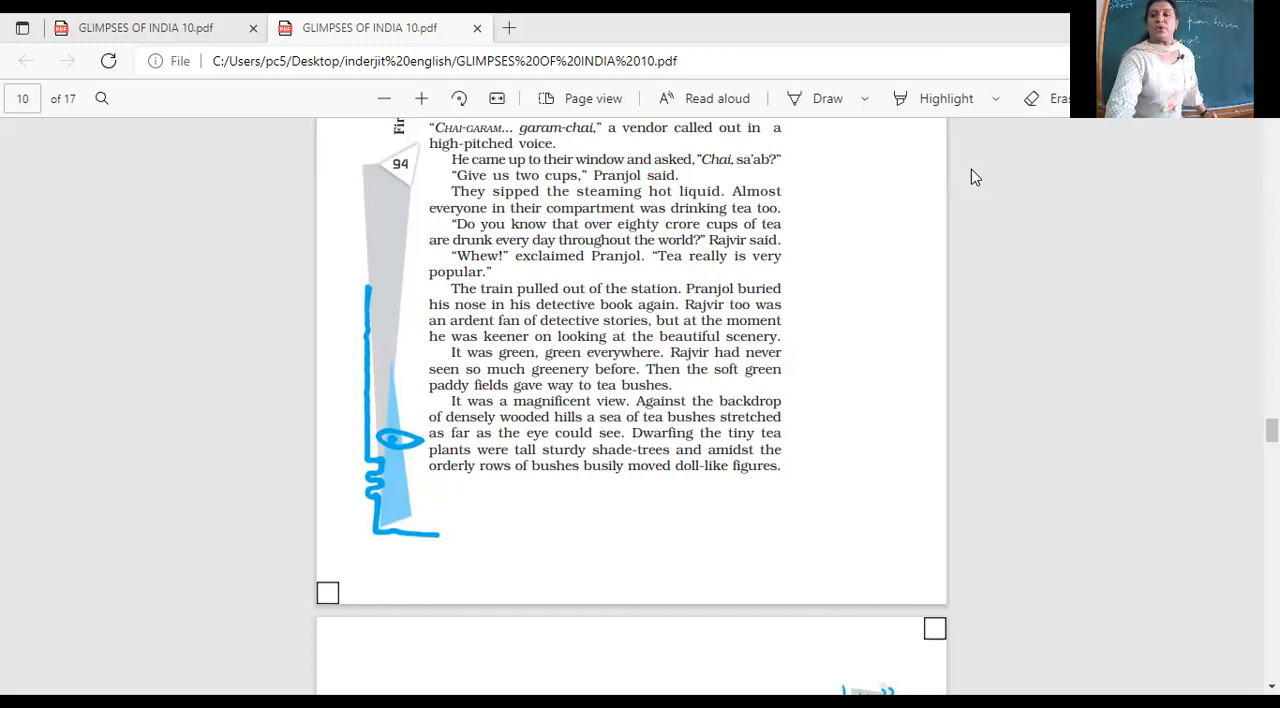
scroll("up", 3)
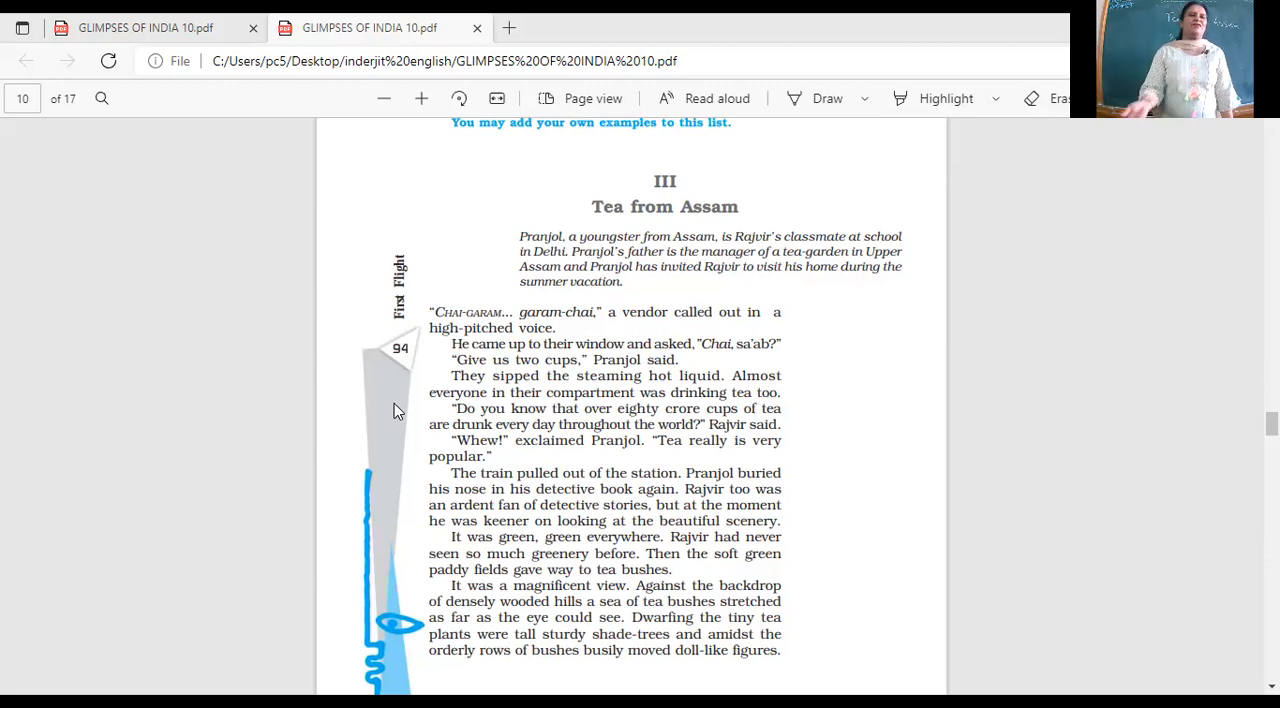
mouse_move(112, 322)
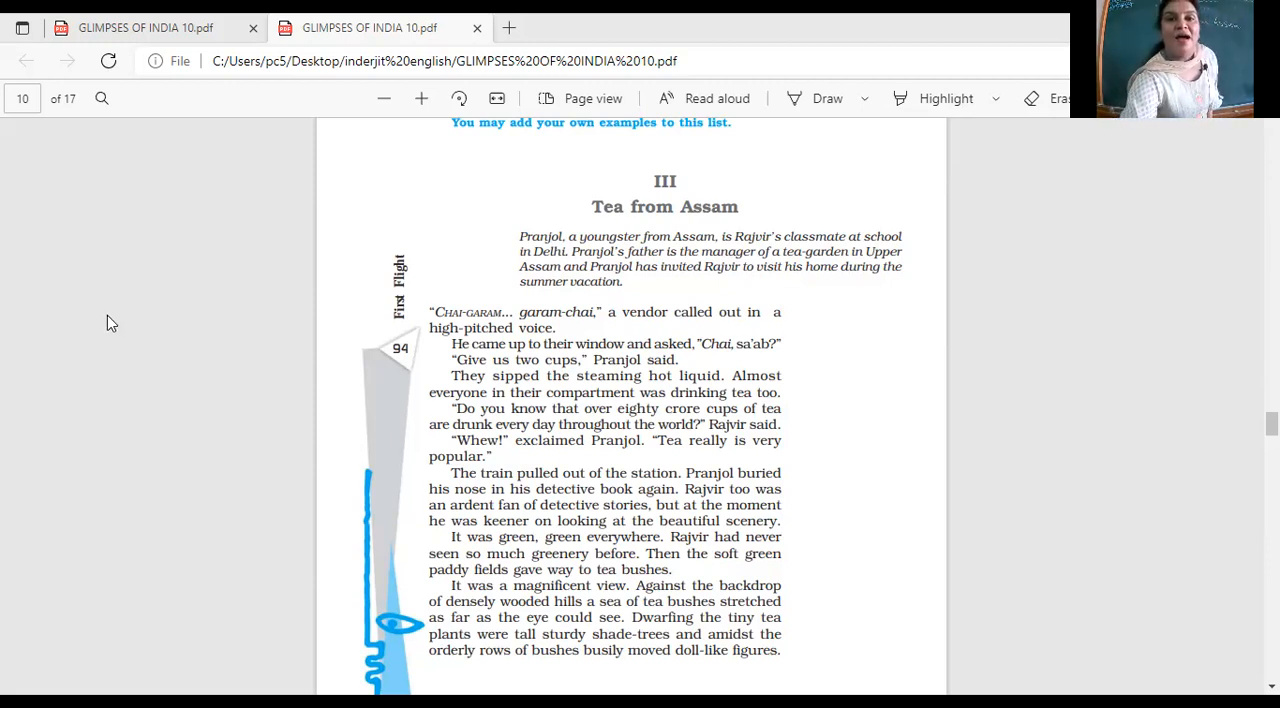
mouse_move(136, 178)
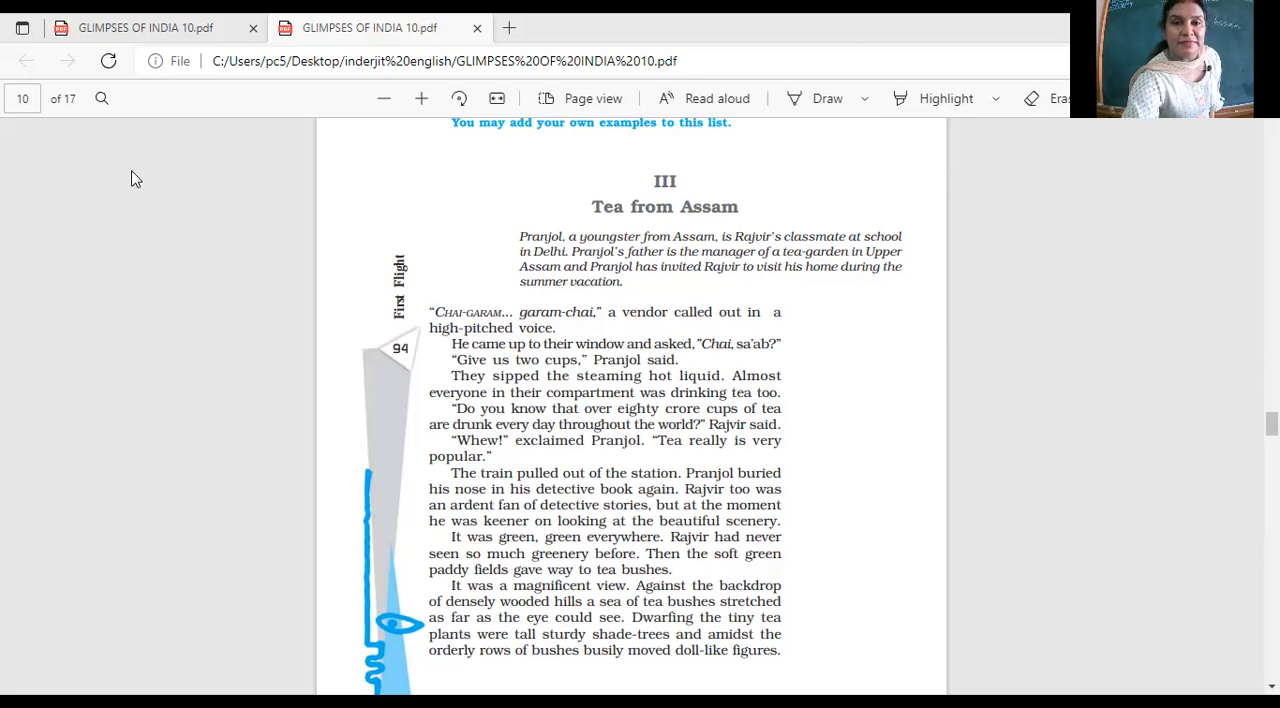
mouse_move(818, 188)
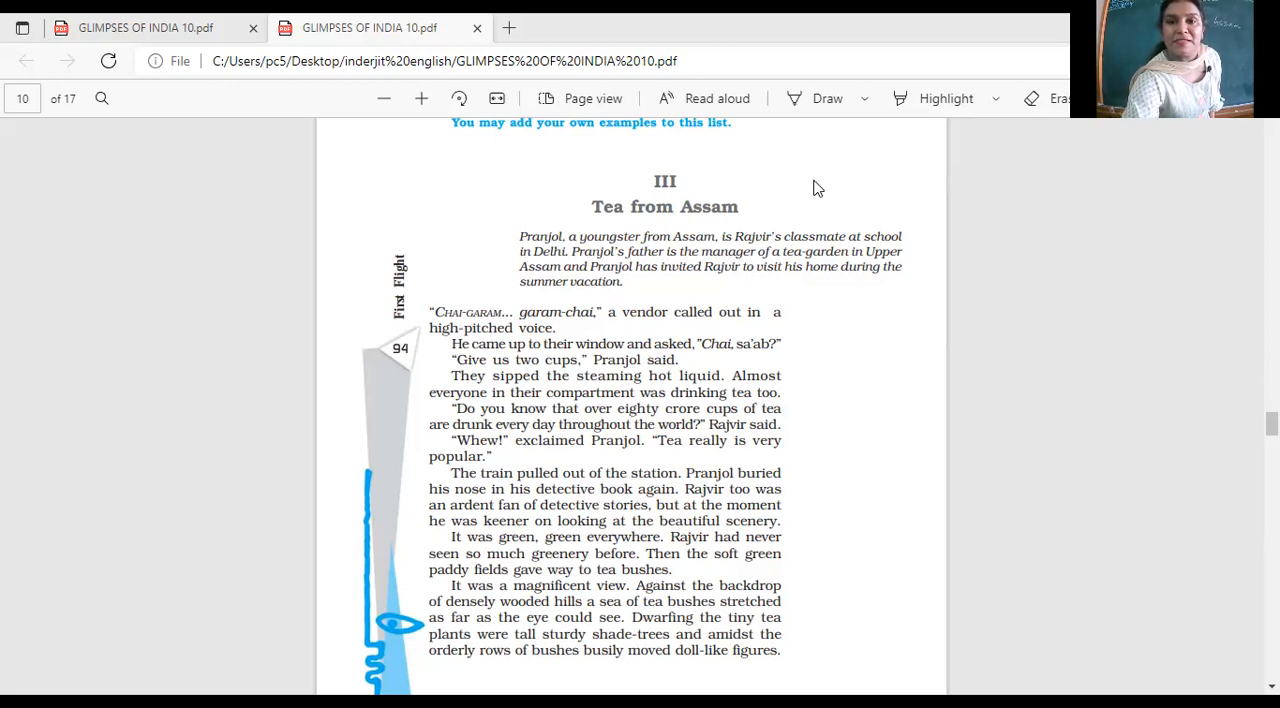
mouse_move(784, 190)
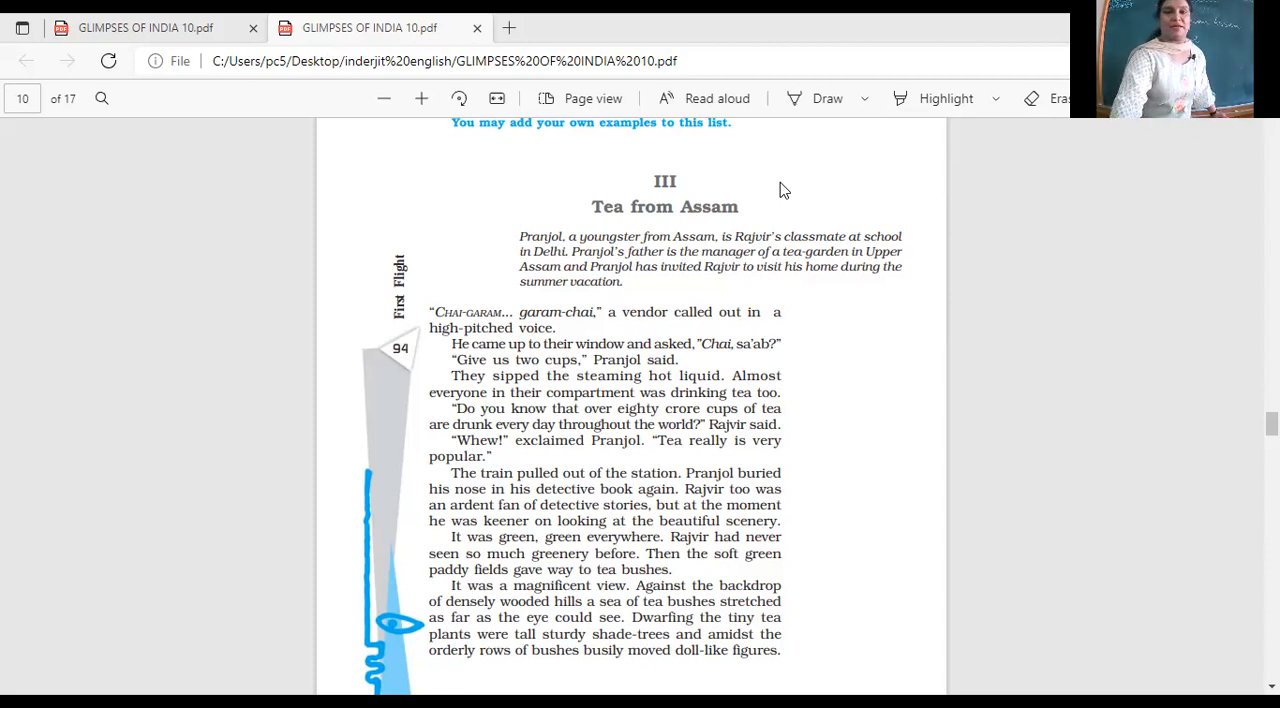
scroll("down", 3)
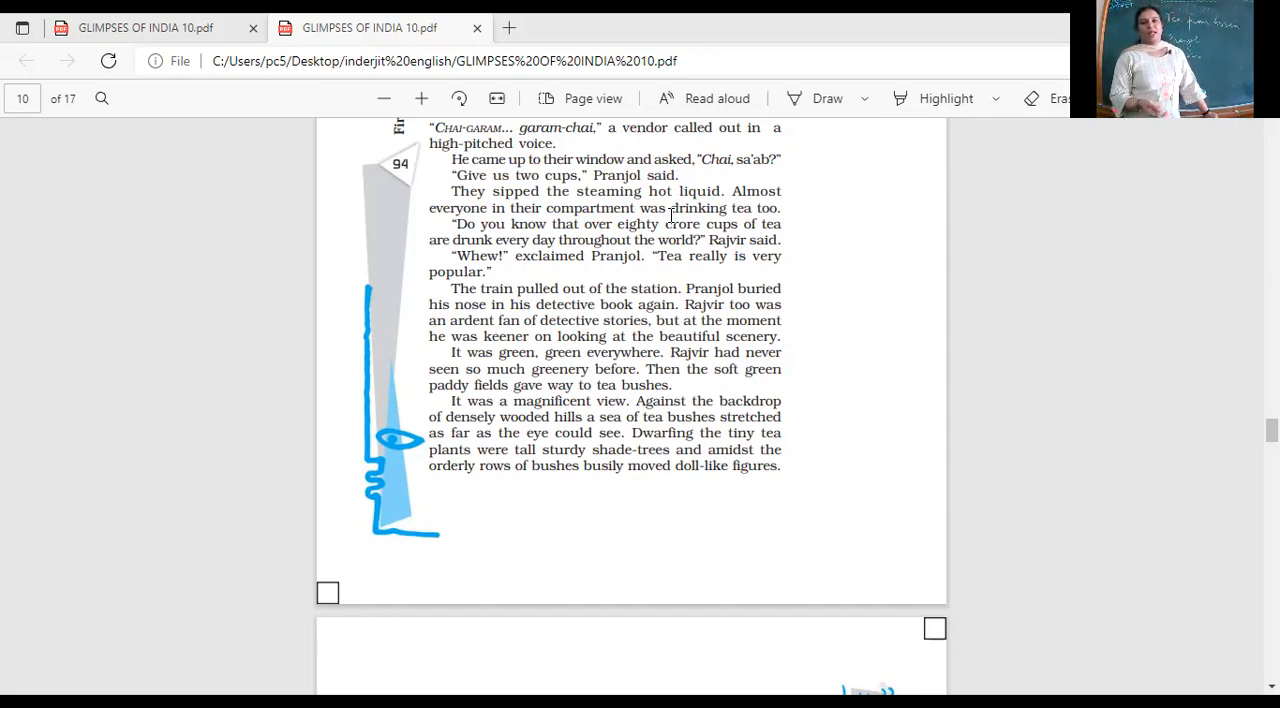
scroll("down", 3)
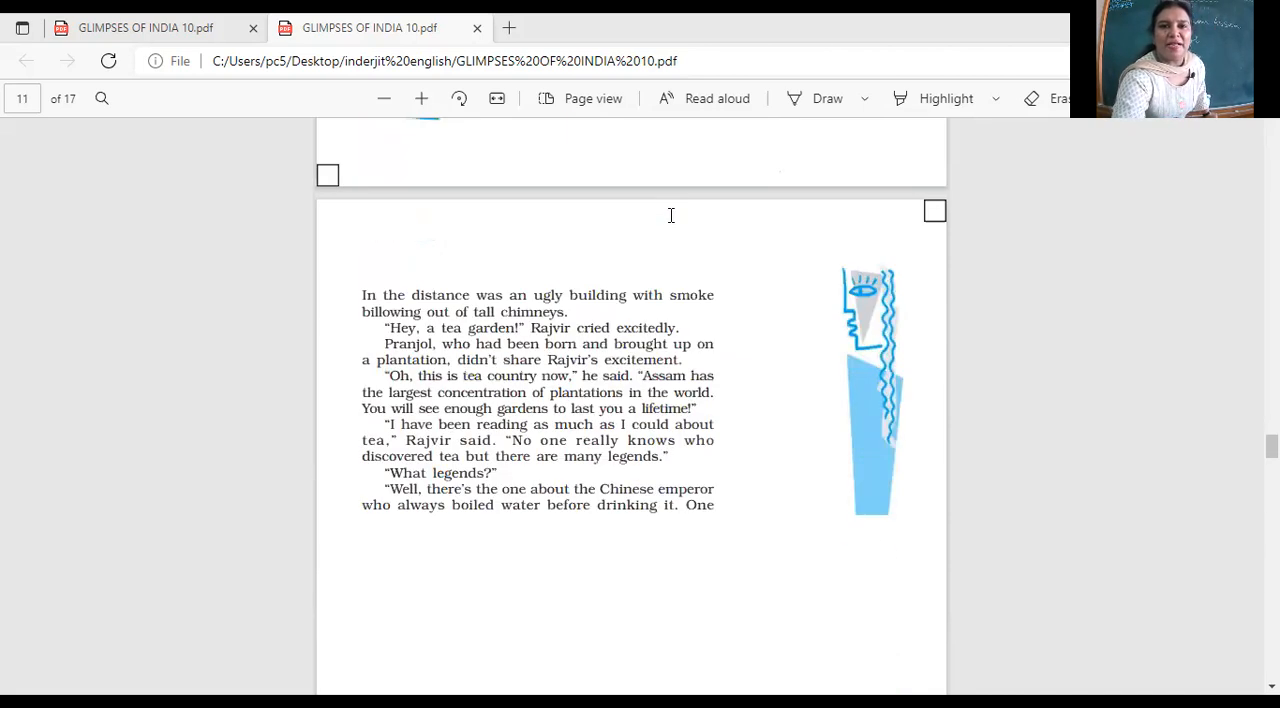
scroll("down", 3)
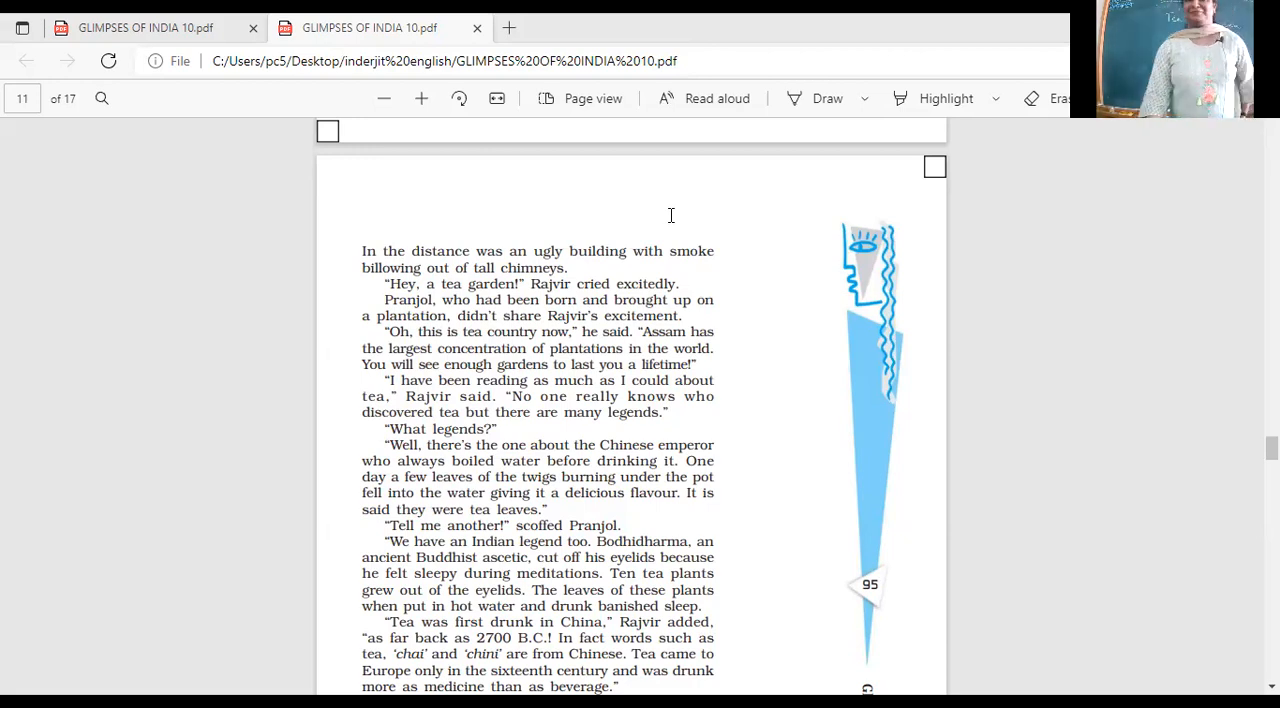
mouse_move(823, 177)
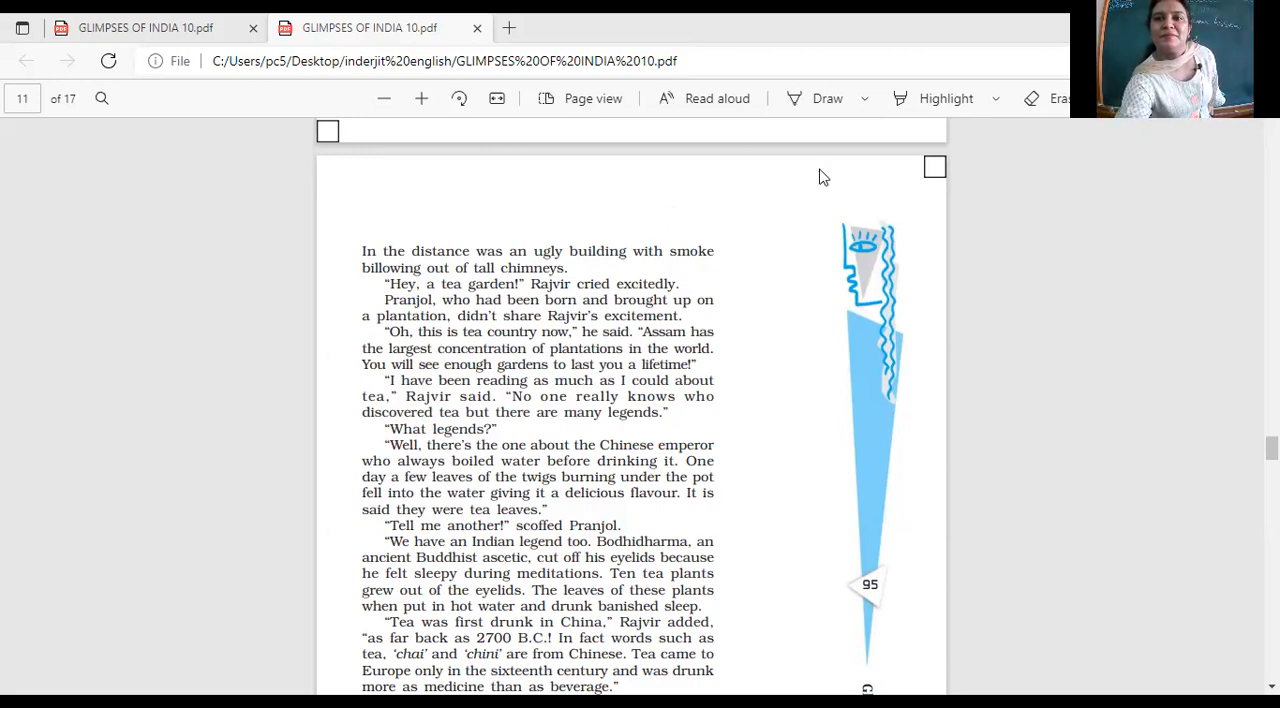
scroll("down", 3)
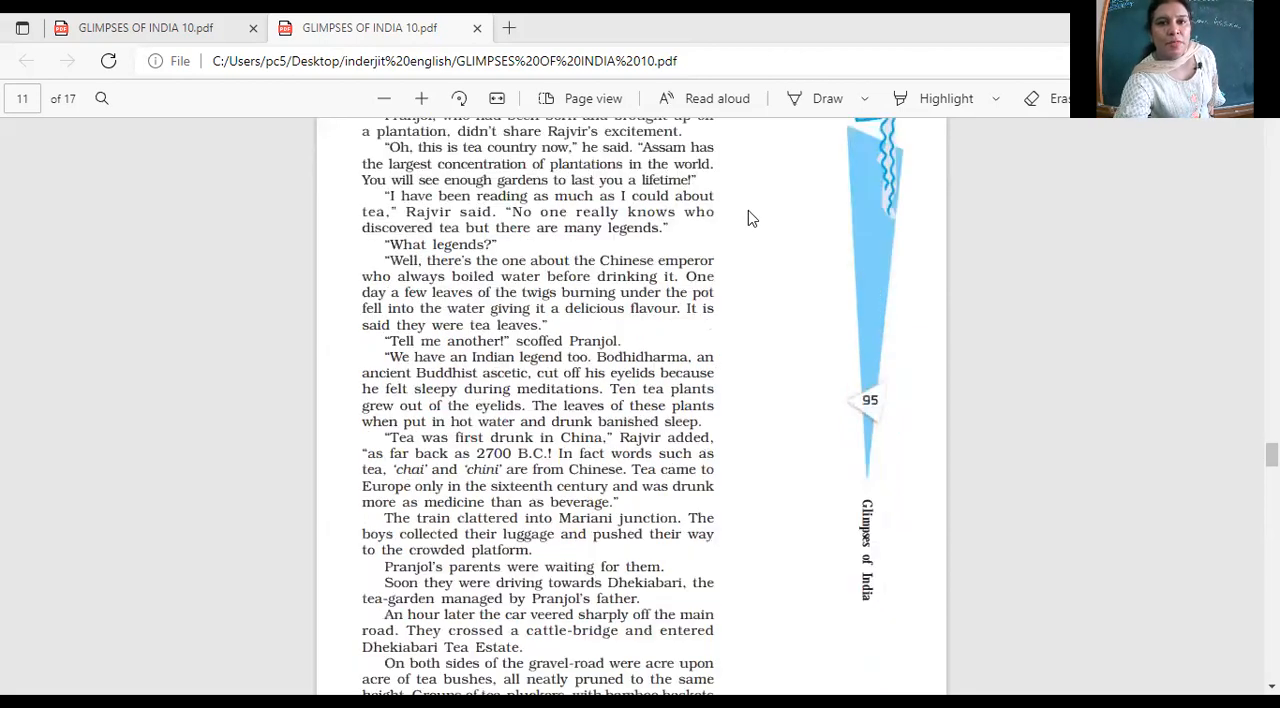
scroll("up", 3)
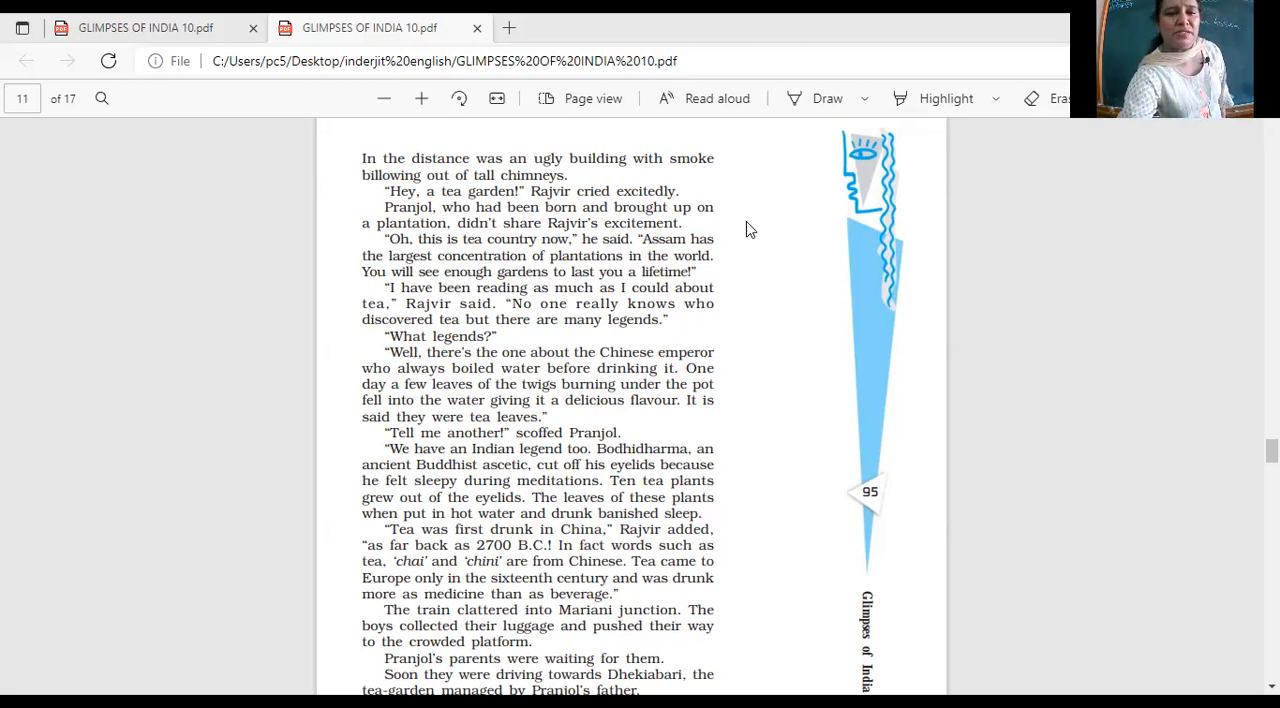
scroll("down", 3)
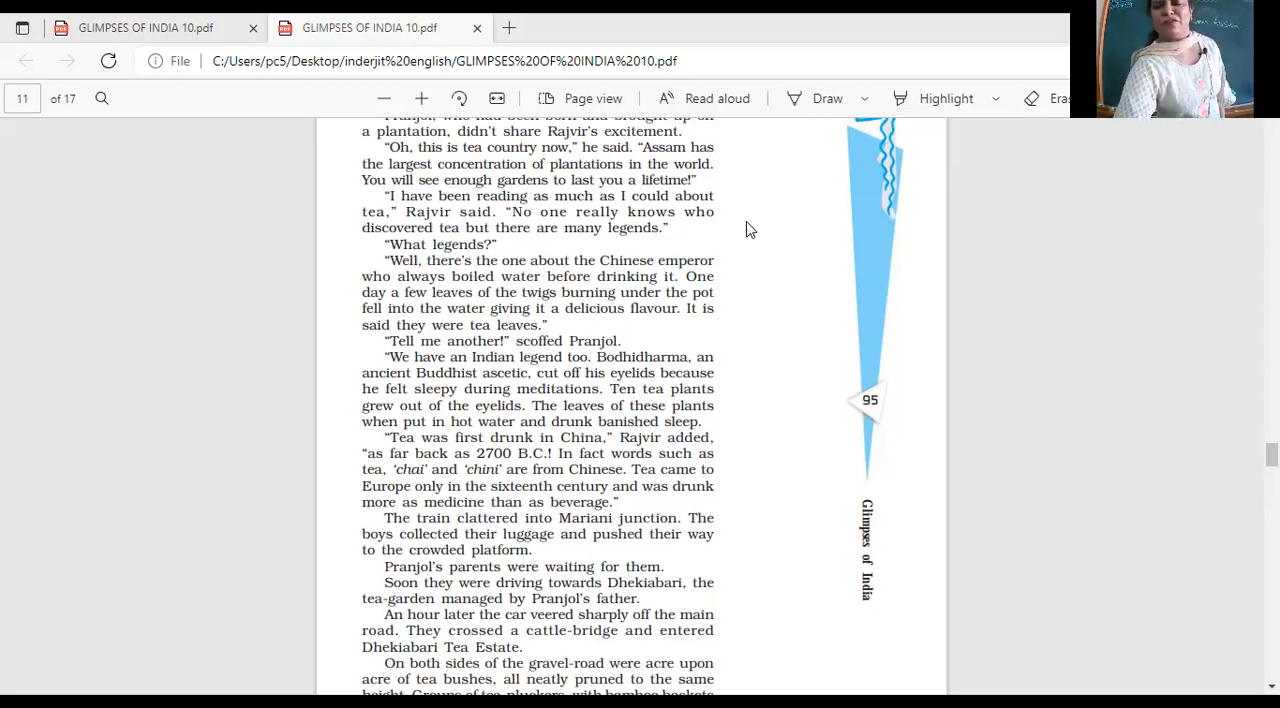
scroll("down", 3)
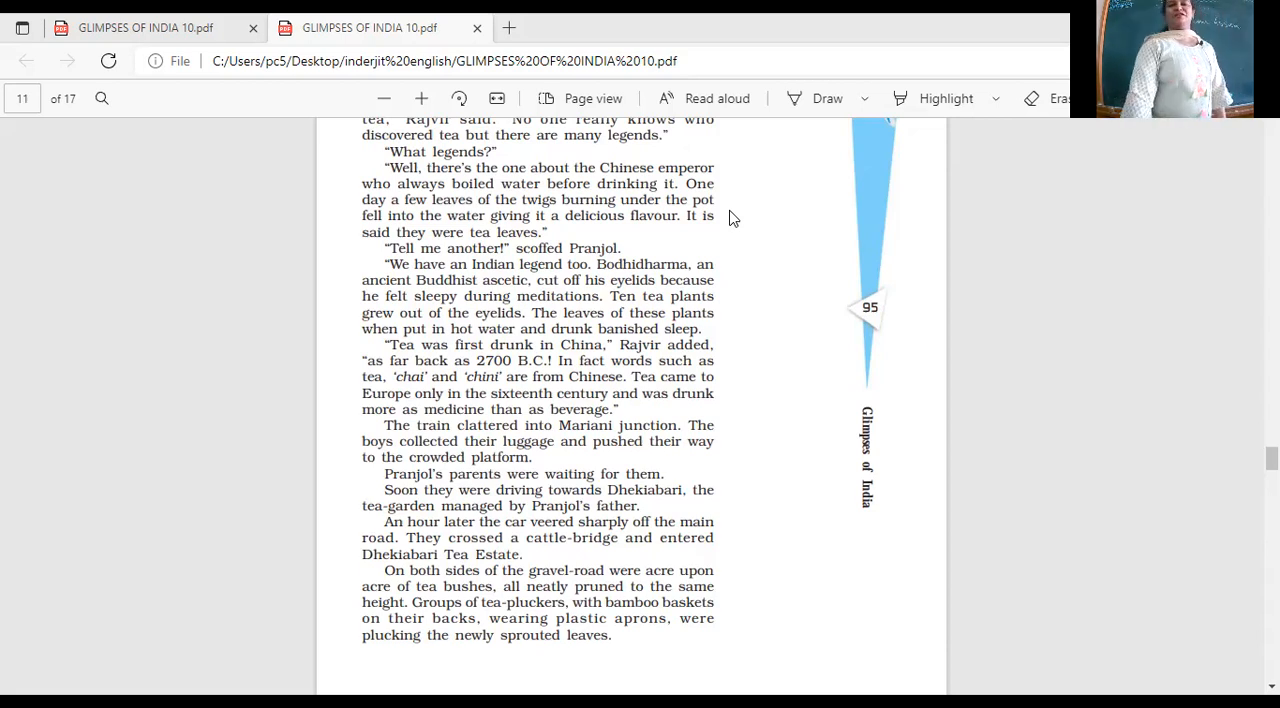
scroll("down", 3)
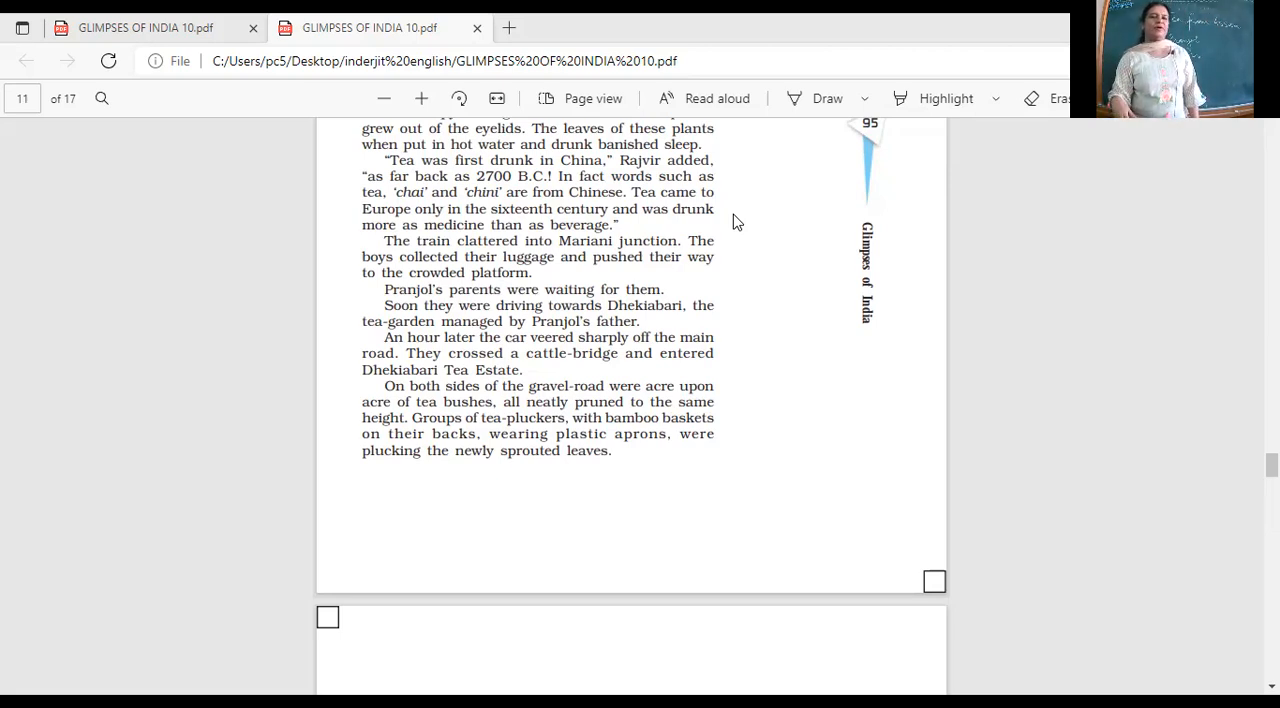
mouse_move(204, 248)
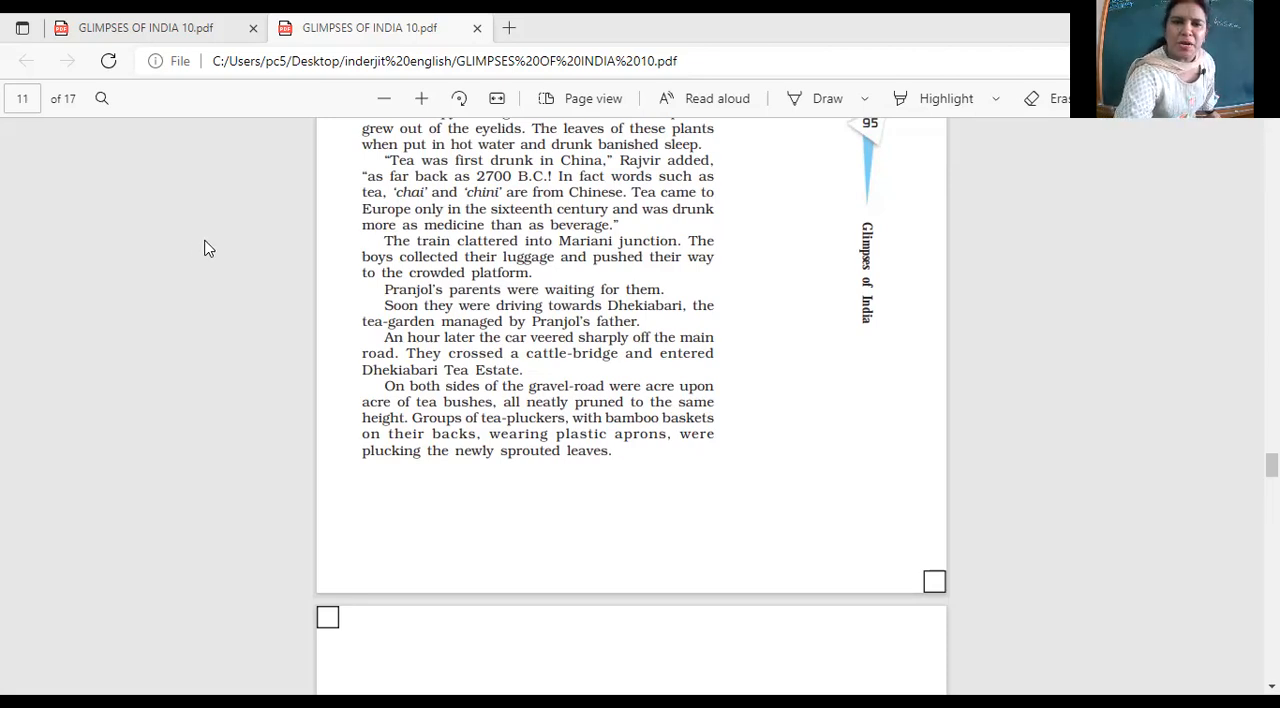
scroll("down", 3)
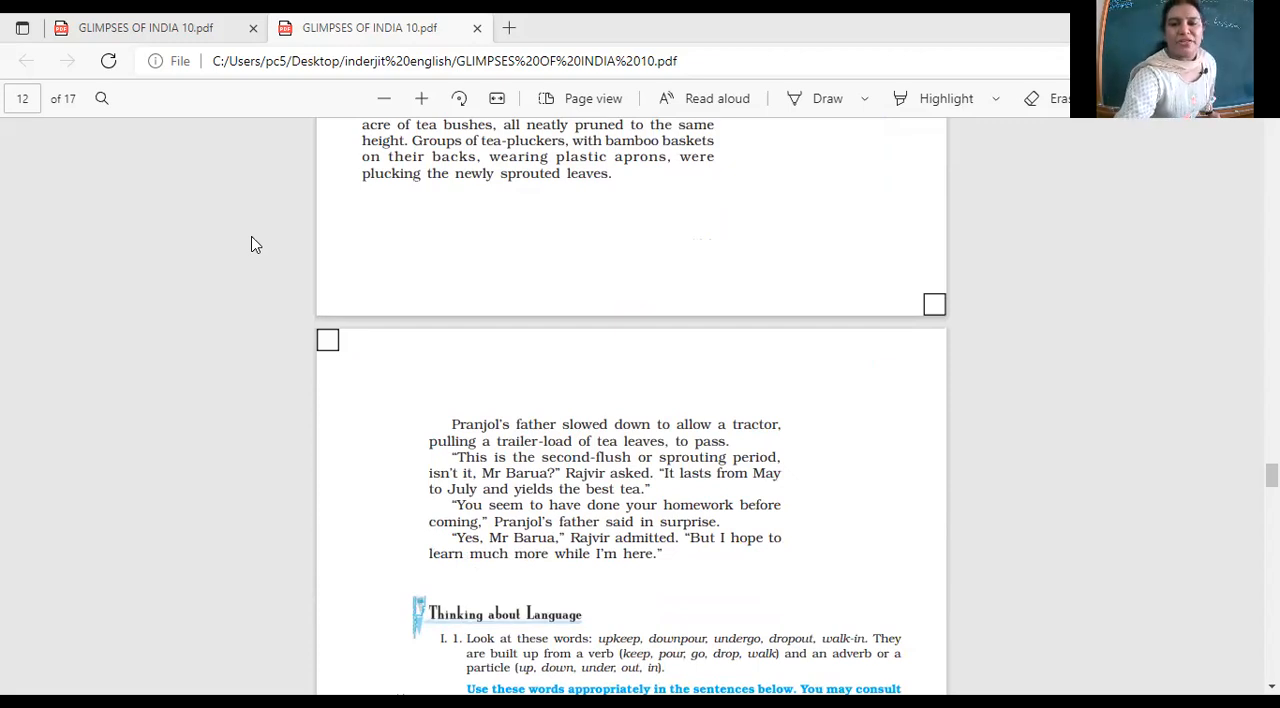
mouse_move(270, 178)
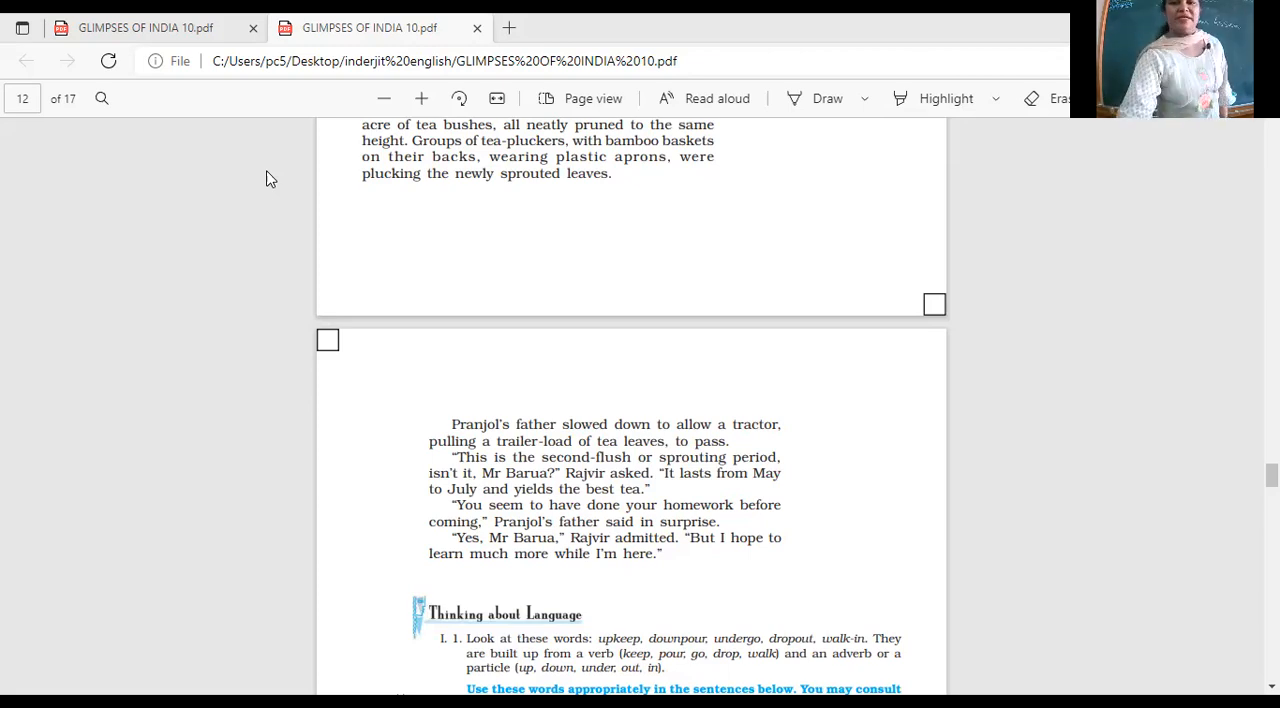
scroll("down", 3)
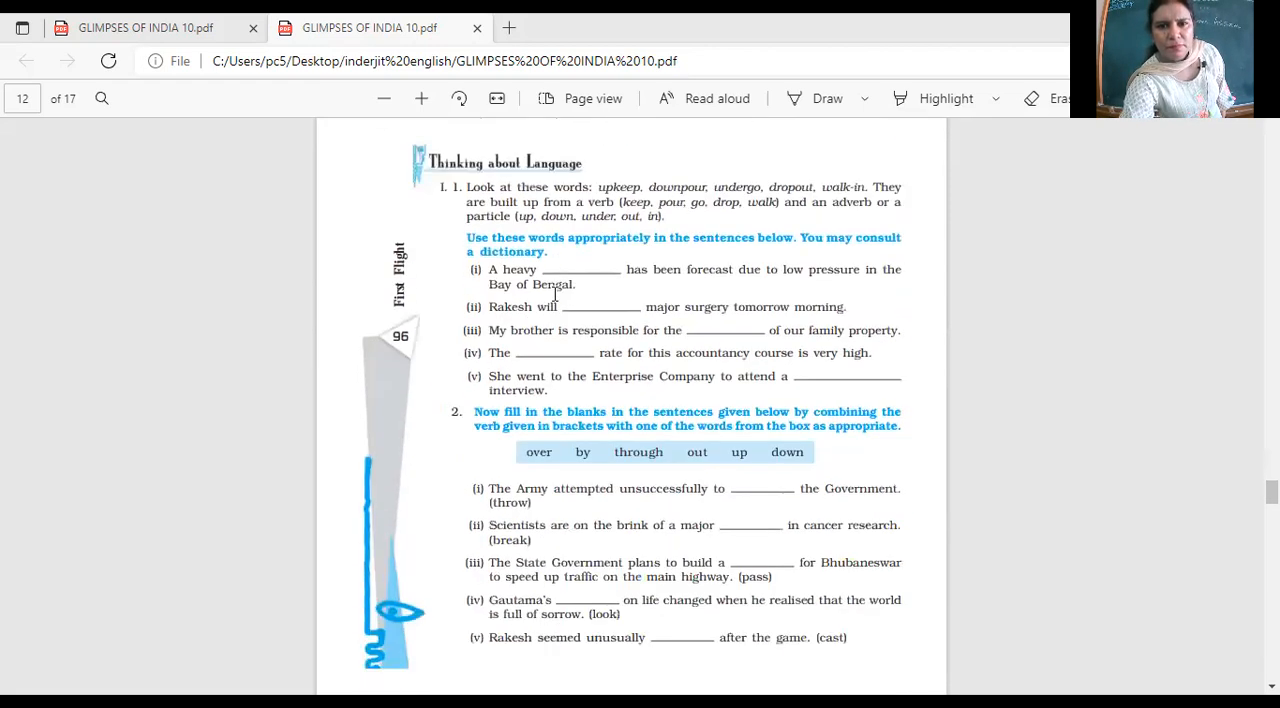
scroll("up", 3)
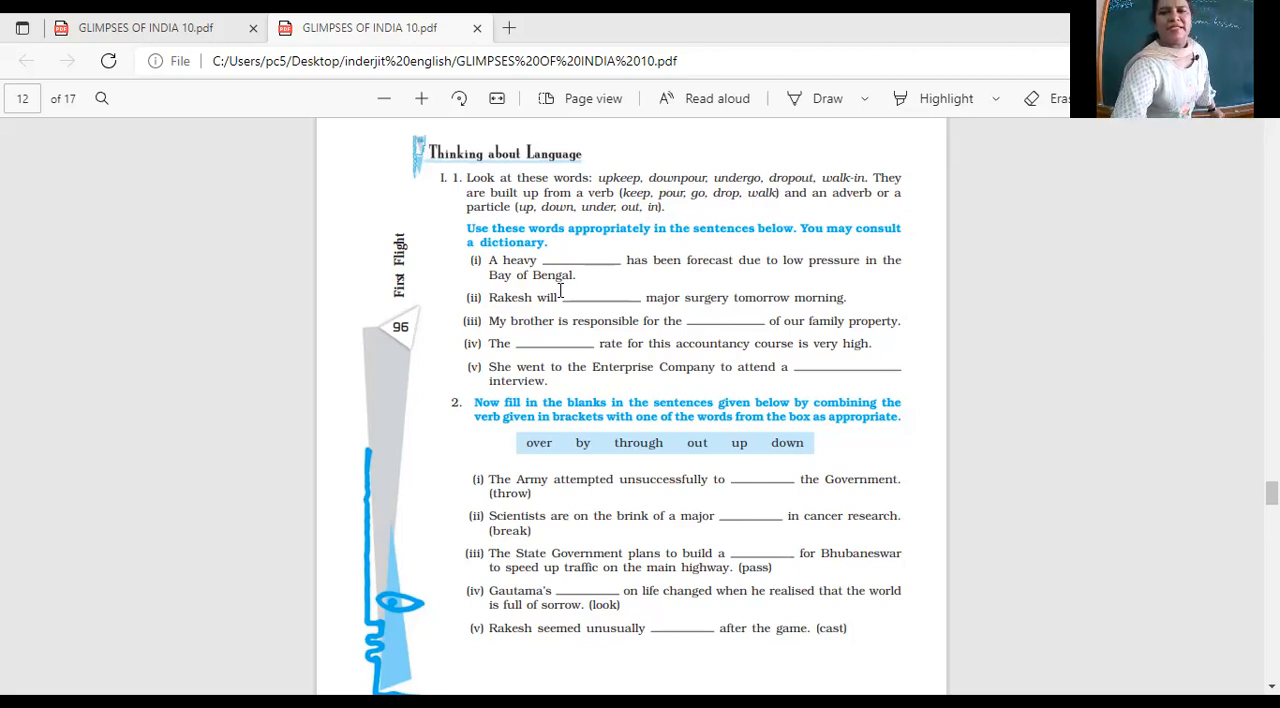
scroll("down", 3)
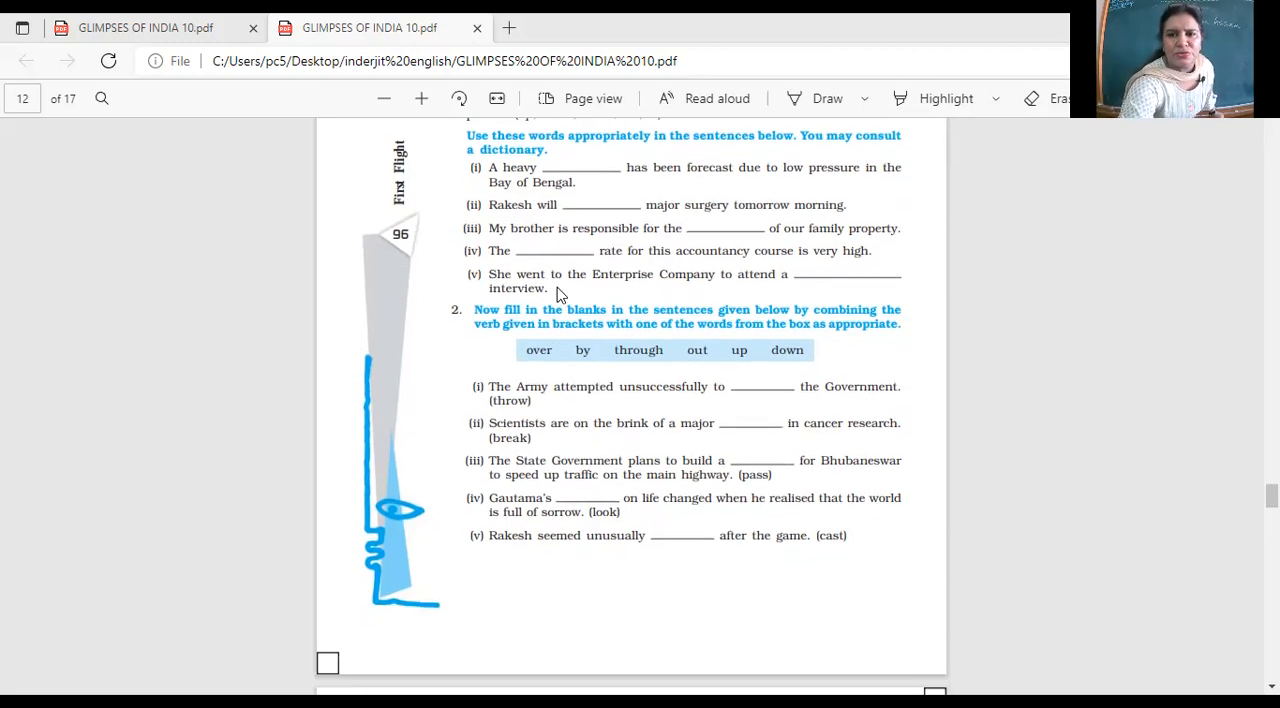
mouse_move(534, 360)
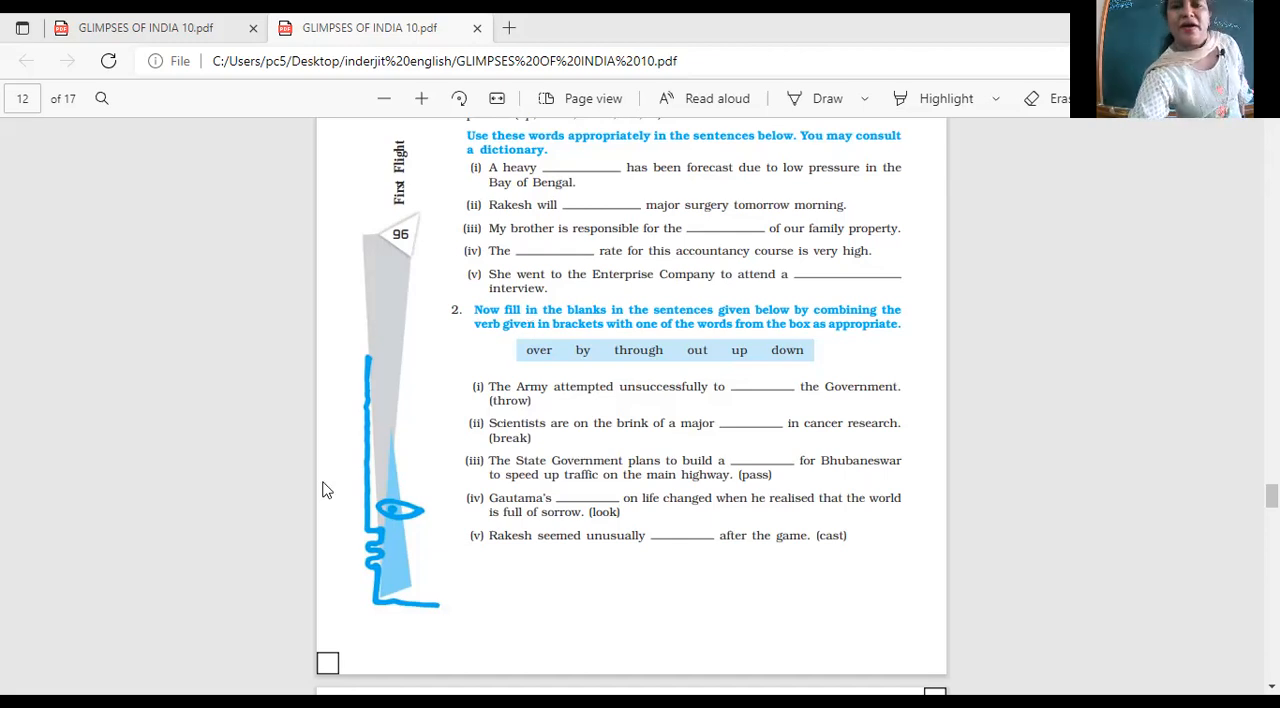
scroll("down", 3)
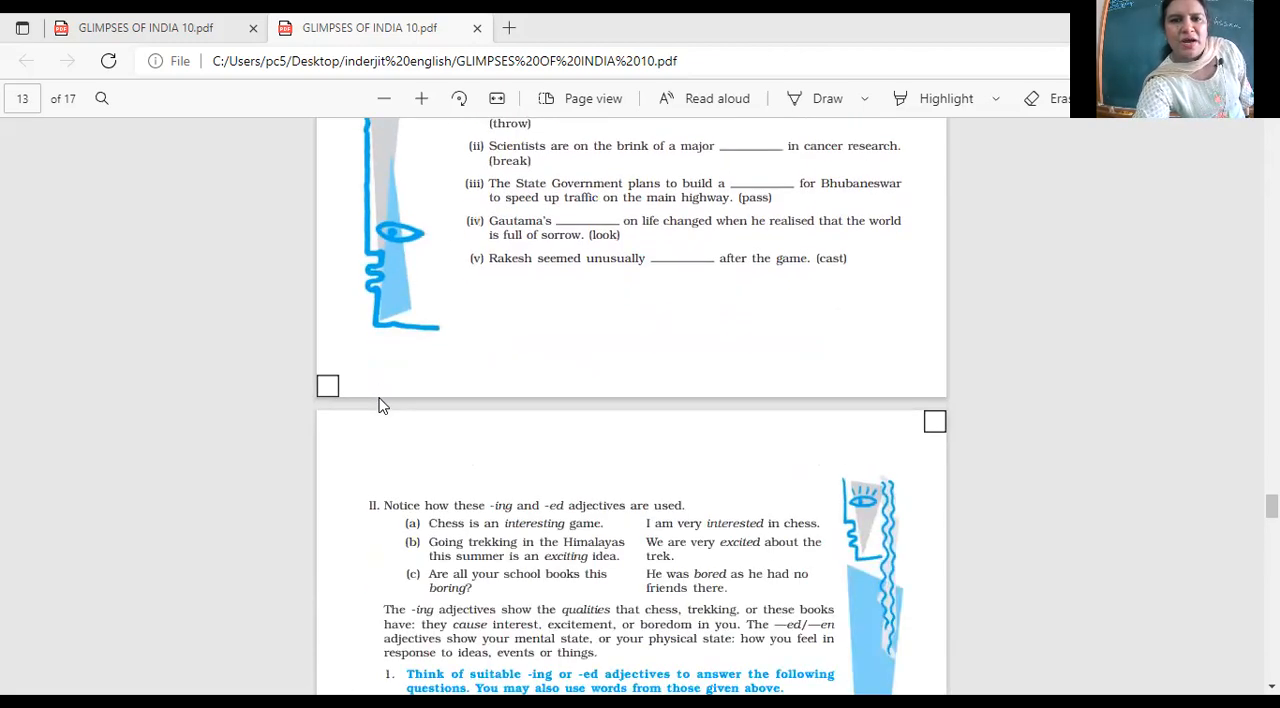
scroll("down", 3)
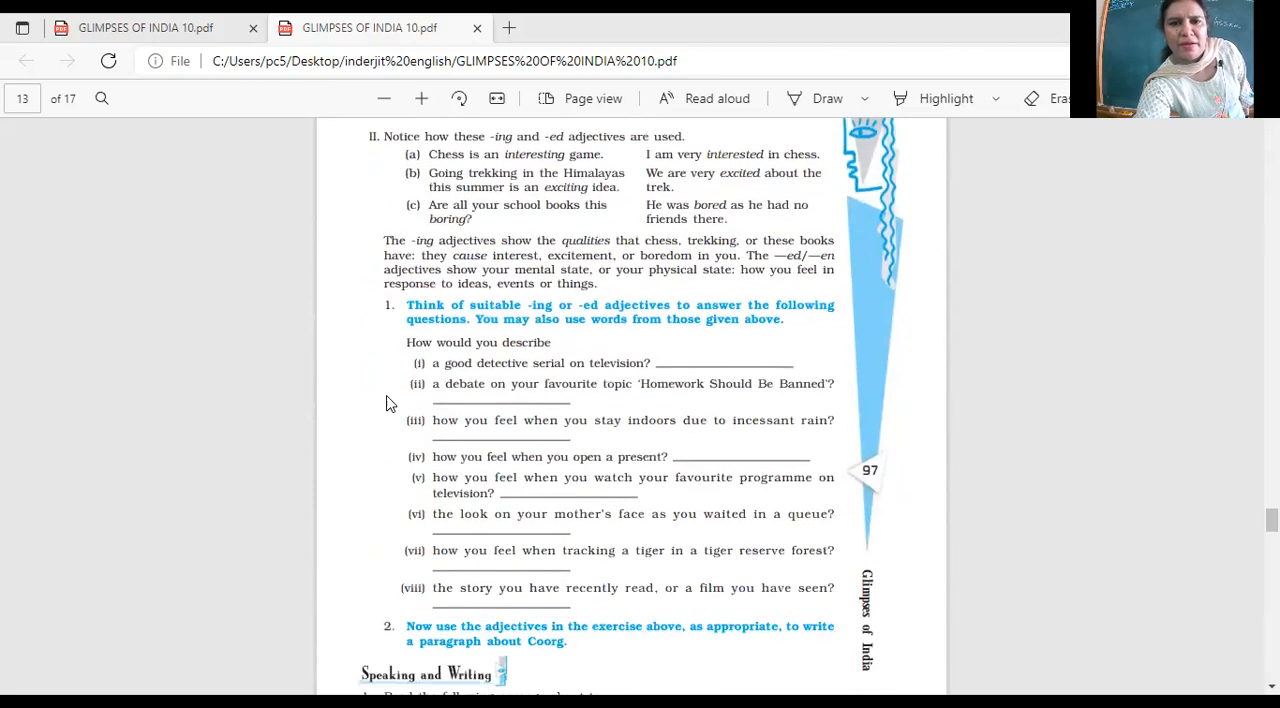
scroll("down", 3)
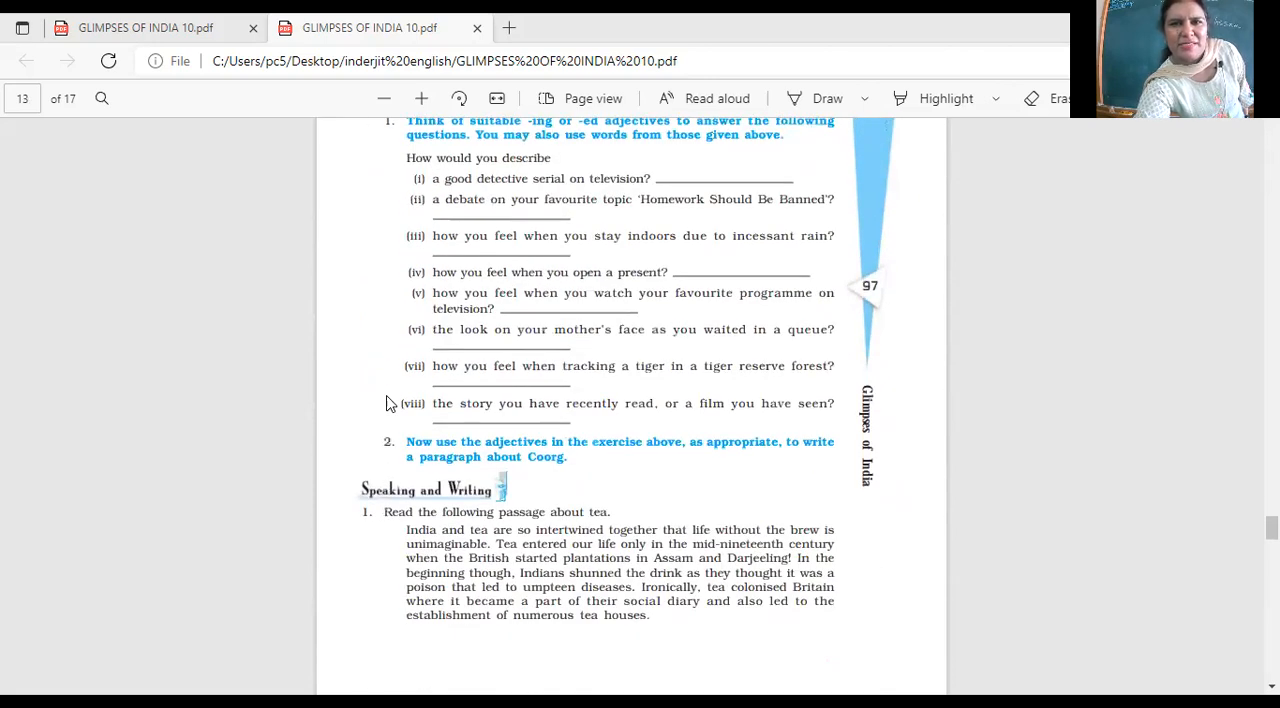
scroll("up", 3)
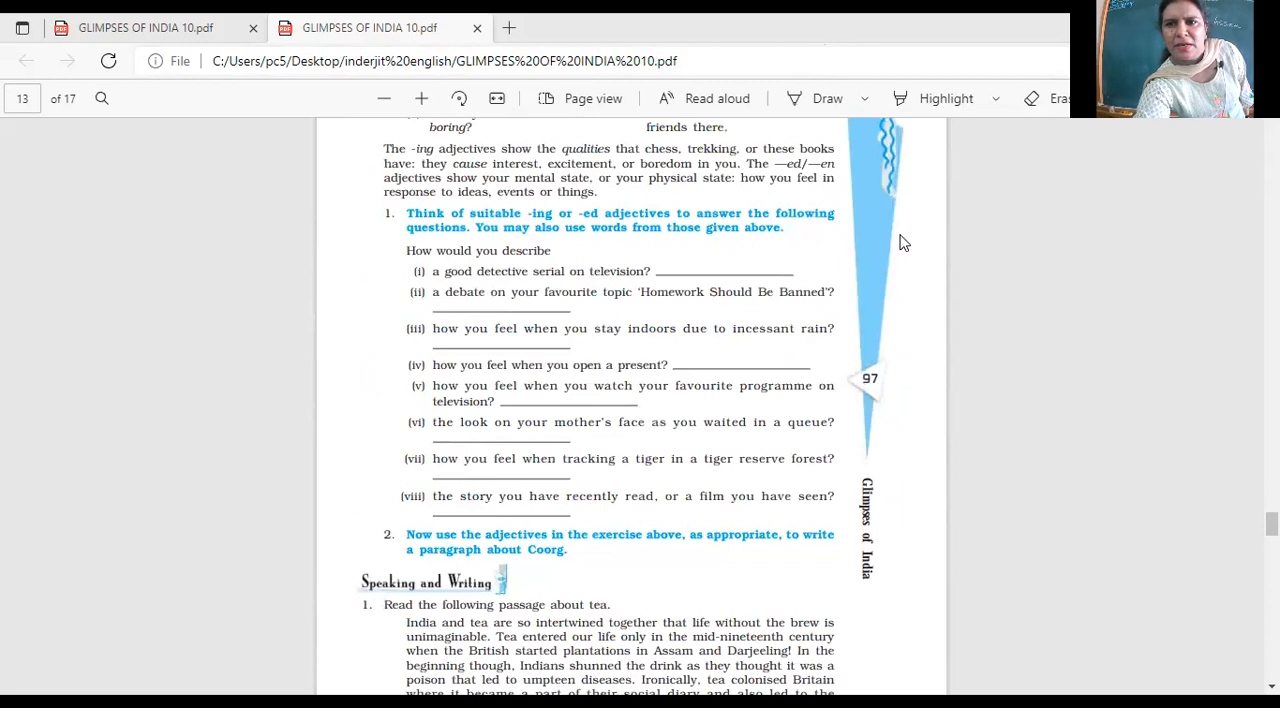
mouse_move(735, 172)
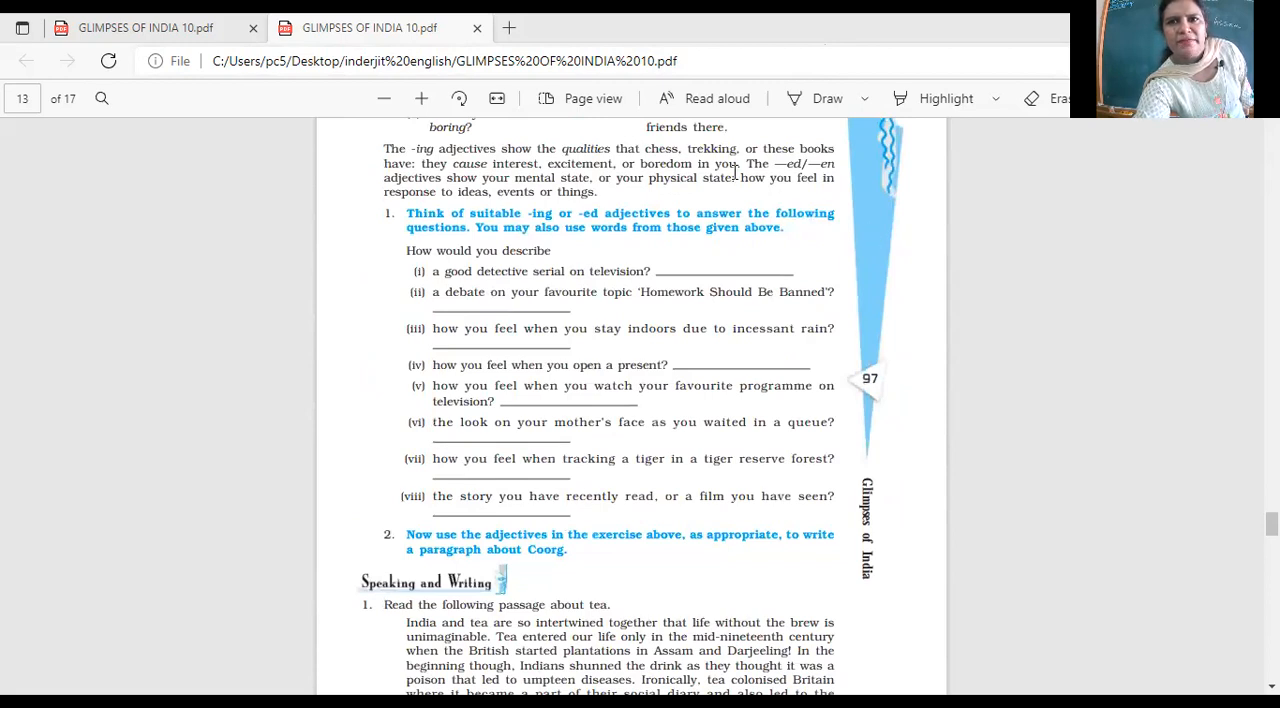
mouse_move(736, 167)
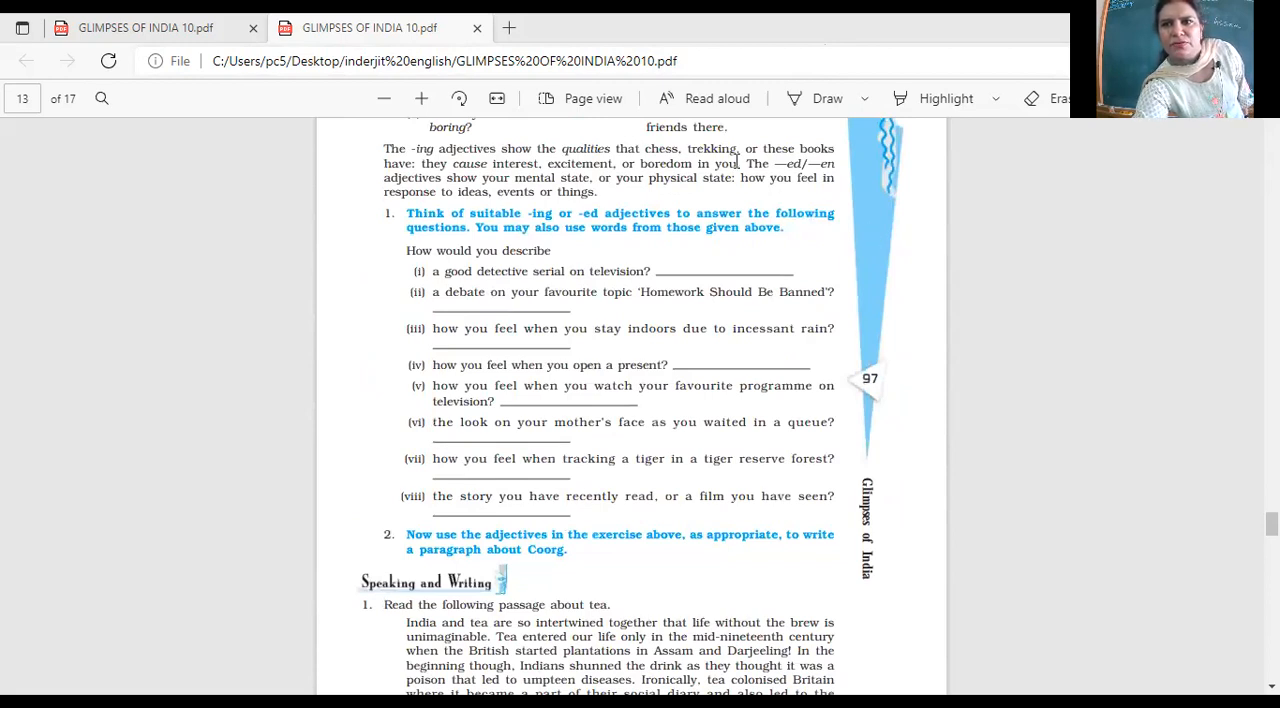